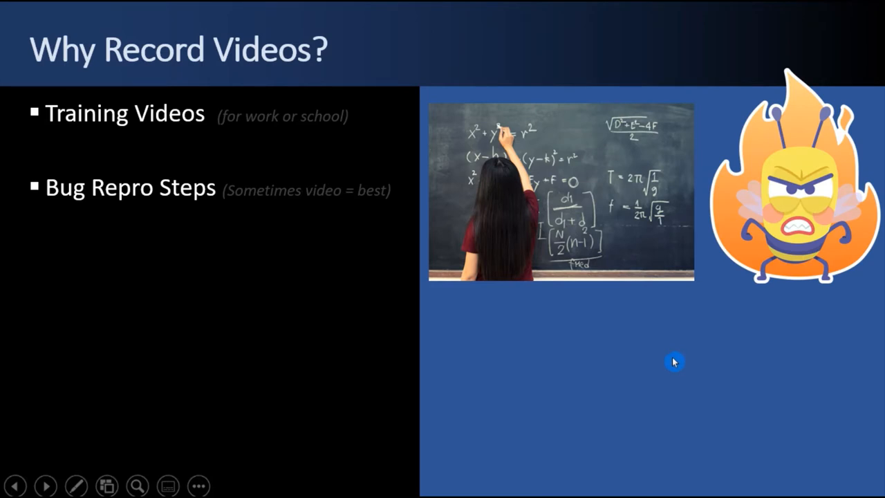
{"action": "mouse_move", "coordinate": [618, 353]}
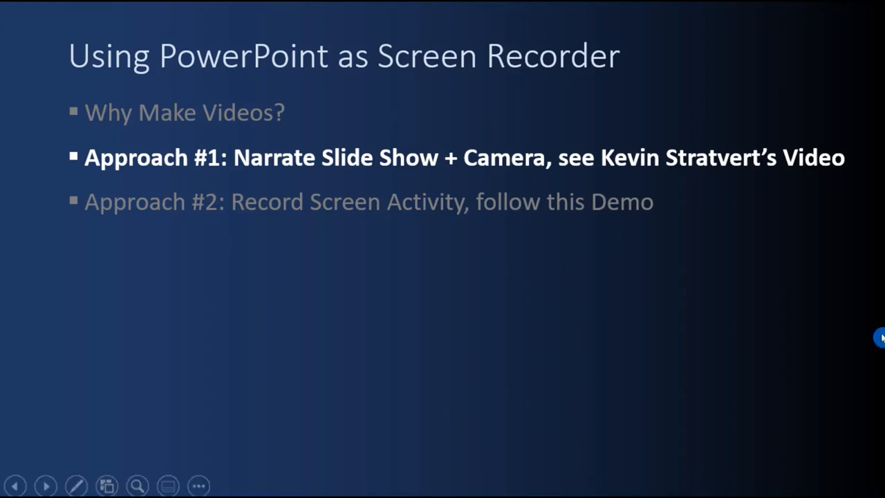
{"action": "mouse_move", "coordinate": [777, 286]}
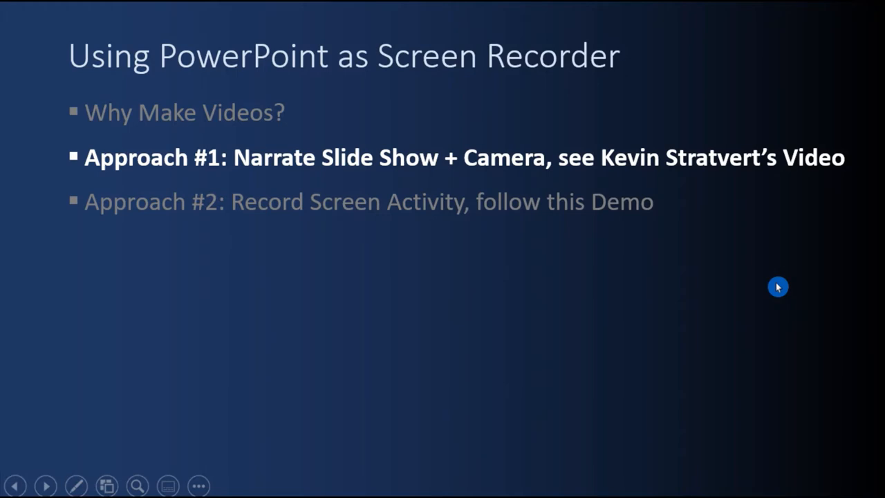
{"action": "mouse_move", "coordinate": [750, 289]}
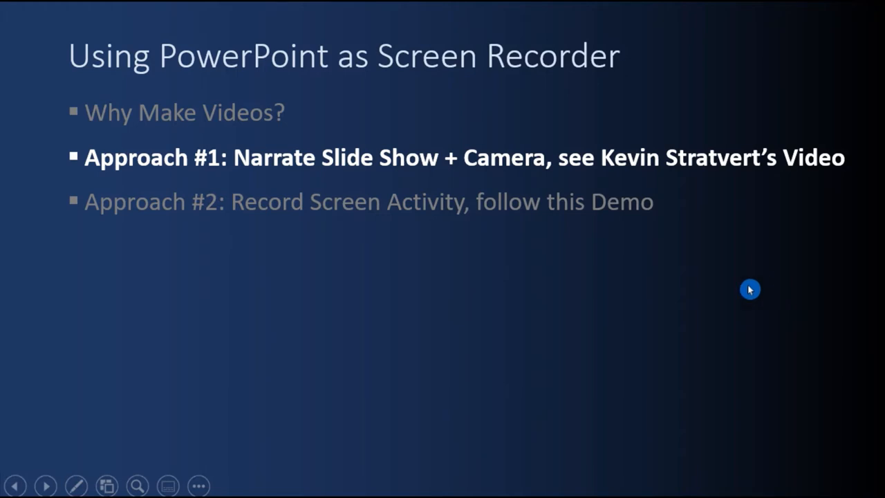
{"action": "mouse_move", "coordinate": [259, 259]}
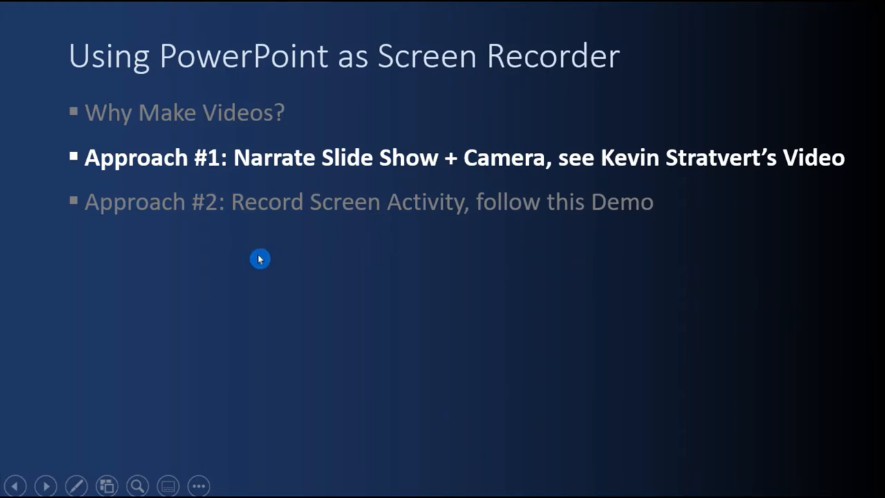
{"action": "mouse_move", "coordinate": [262, 258]}
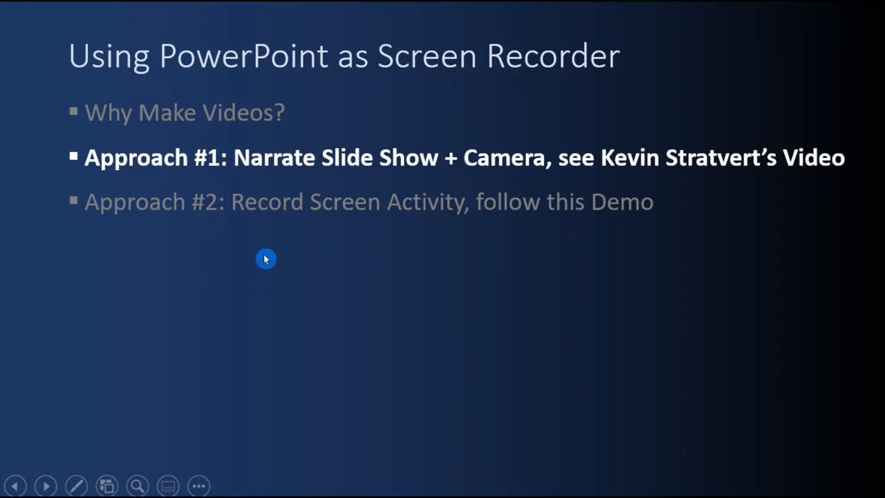
{"action": "mouse_move", "coordinate": [838, 318]}
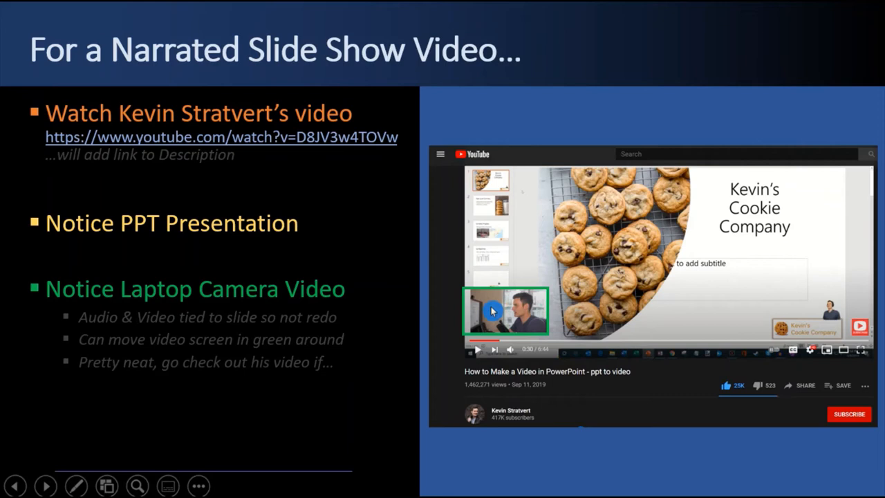
{"action": "mouse_move", "coordinate": [846, 269]}
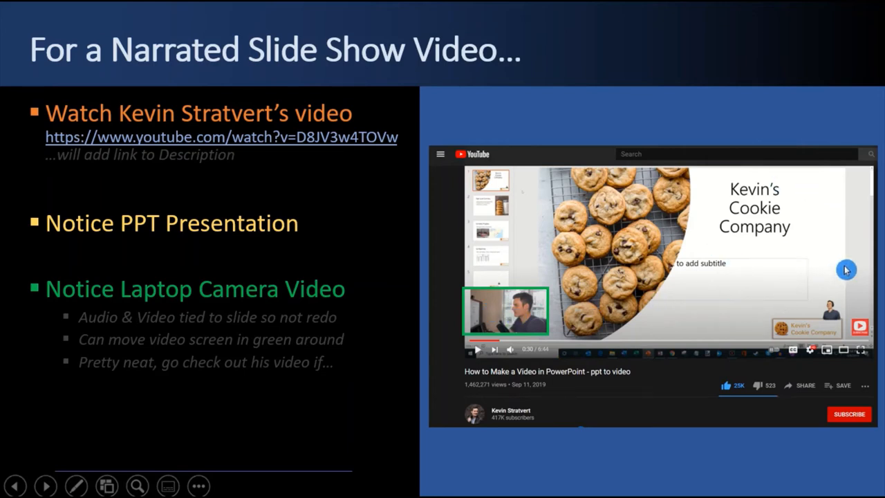
{"action": "mouse_move", "coordinate": [842, 275]}
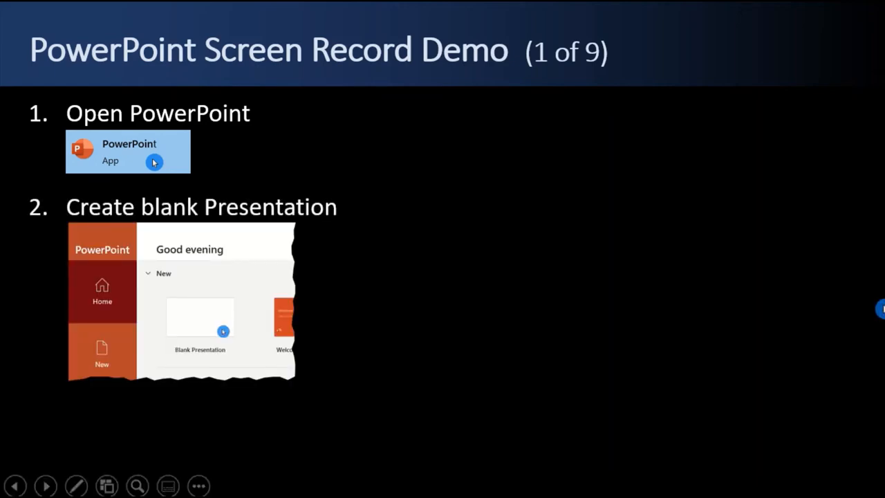
{"action": "mouse_move", "coordinate": [232, 320]}
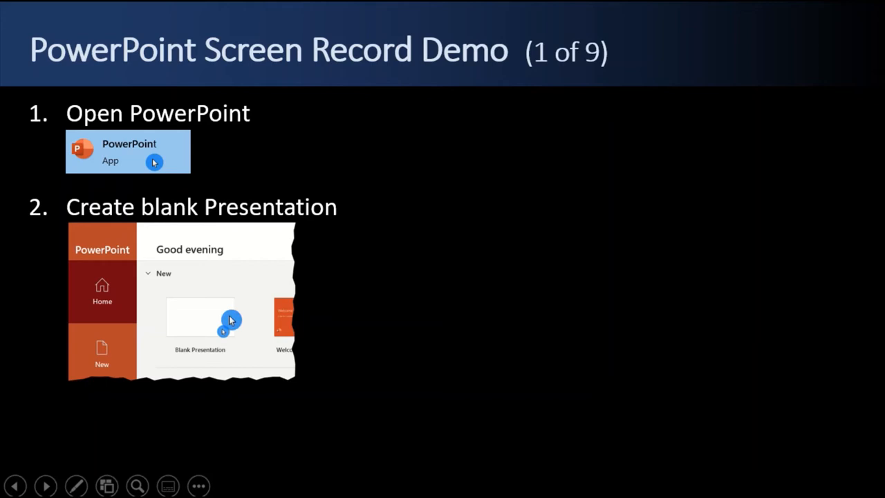
Advance the slide show through demo slide 2 to demo slide 3 of 9
{"action": "left_click", "coordinate": [46, 485]}
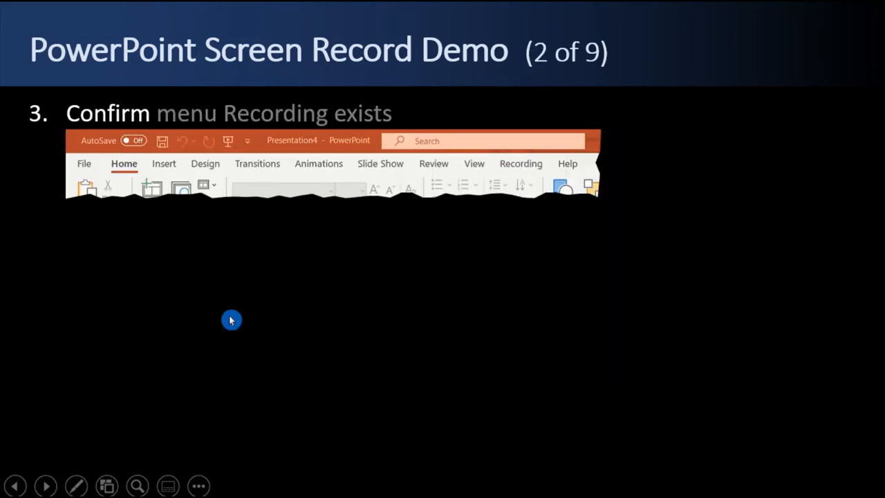
{"action": "mouse_move", "coordinate": [532, 174]}
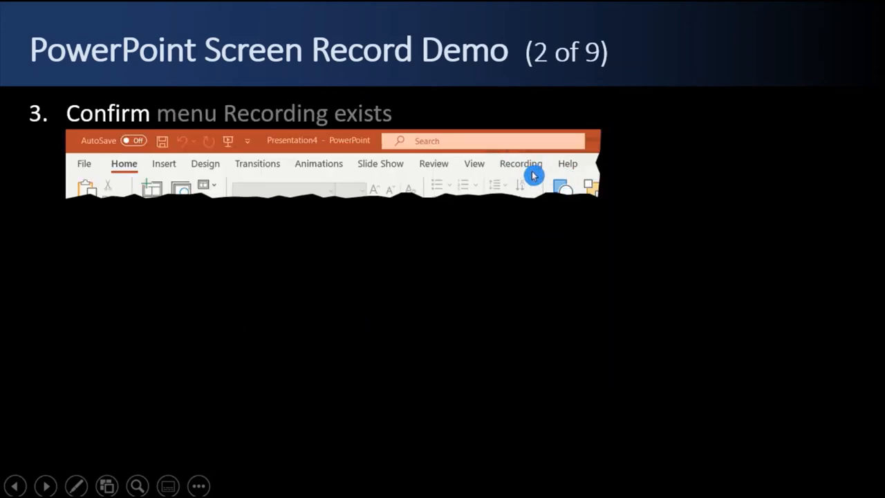
{"action": "mouse_move", "coordinate": [329, 237]}
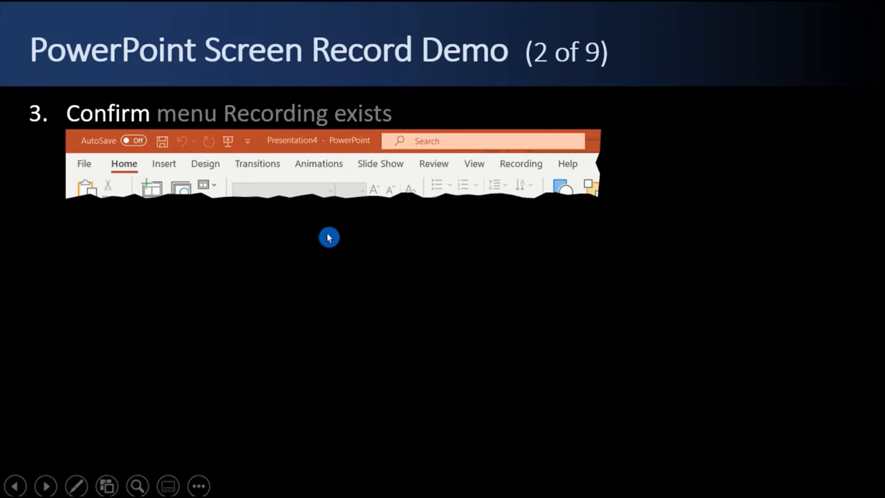
{"action": "mouse_move", "coordinate": [329, 243]}
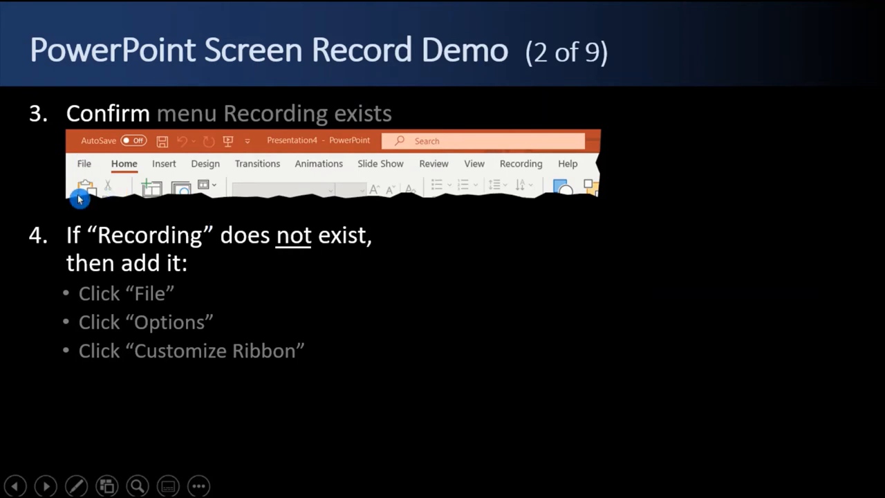
{"action": "mouse_move", "coordinate": [525, 304]}
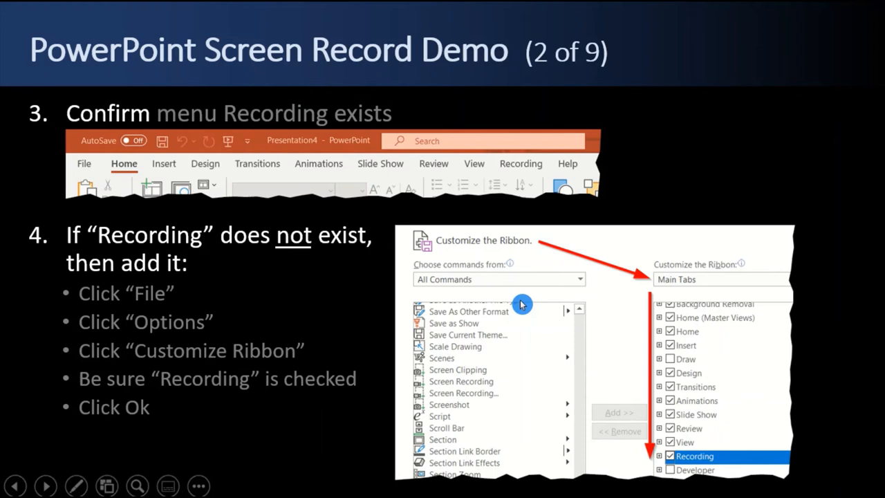
{"action": "mouse_move", "coordinate": [615, 265]}
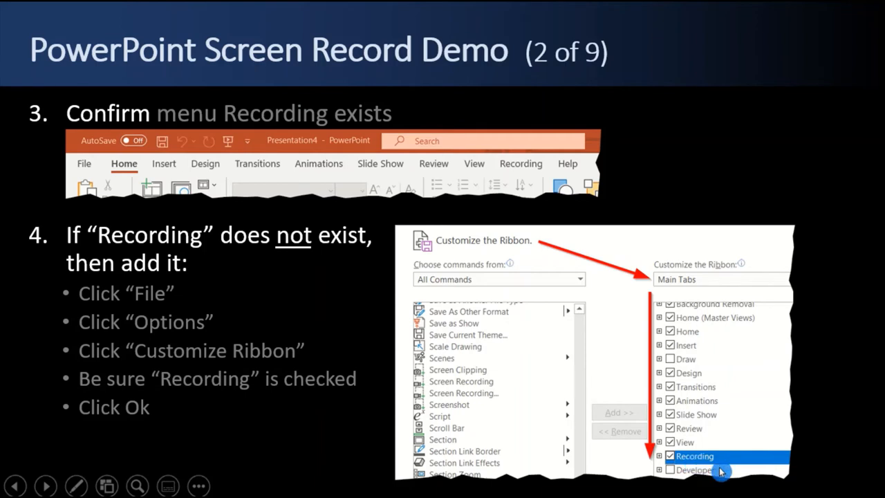
{"action": "mouse_move", "coordinate": [830, 476]}
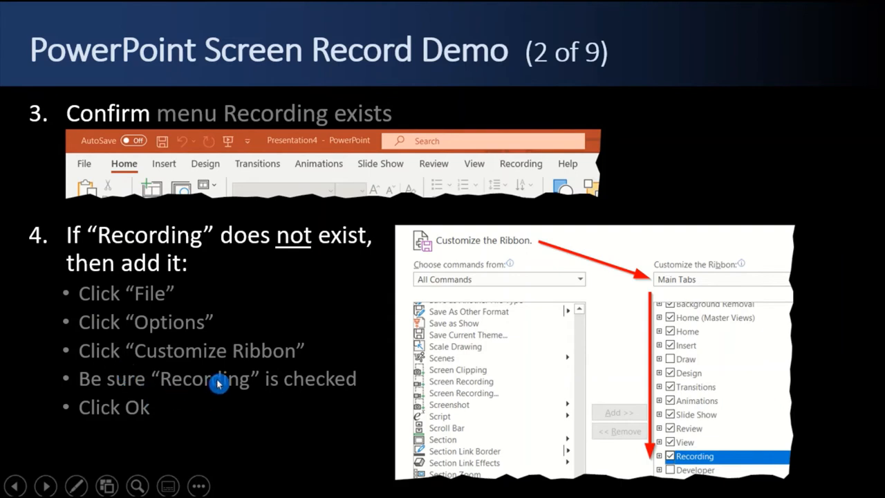
{"action": "mouse_move", "coordinate": [92, 232]}
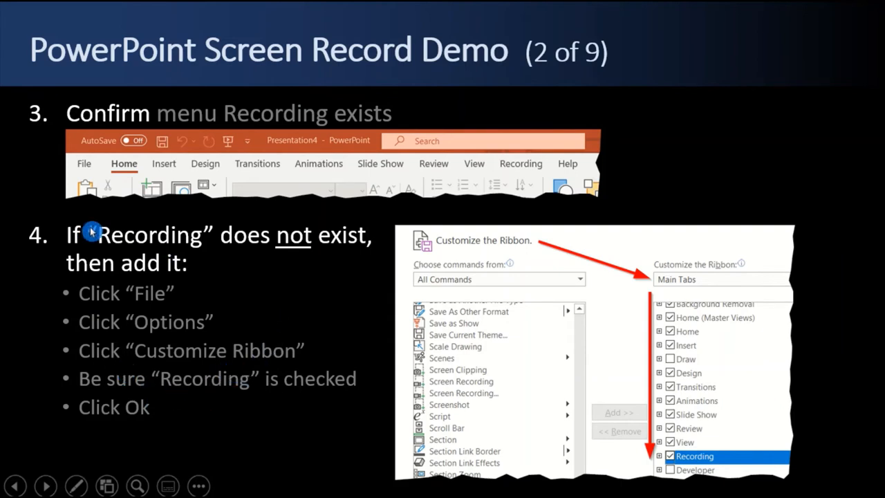
{"action": "left_click", "coordinate": [46, 485]}
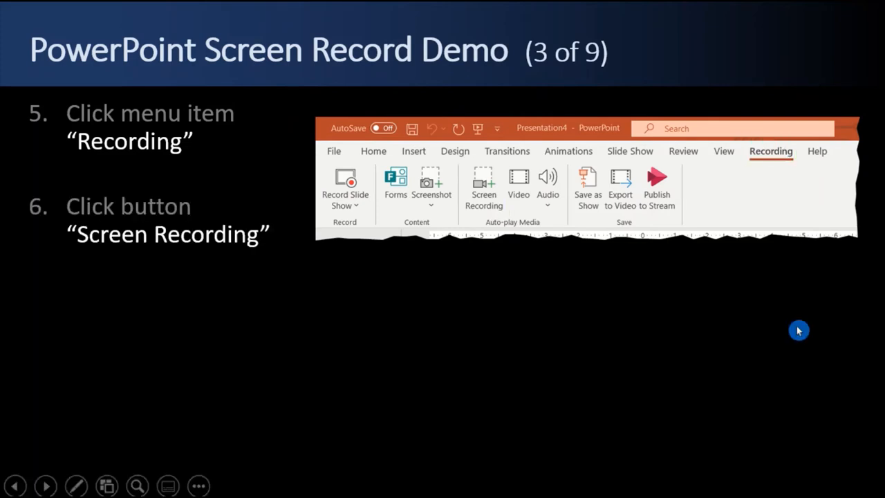
{"action": "mouse_move", "coordinate": [480, 222]}
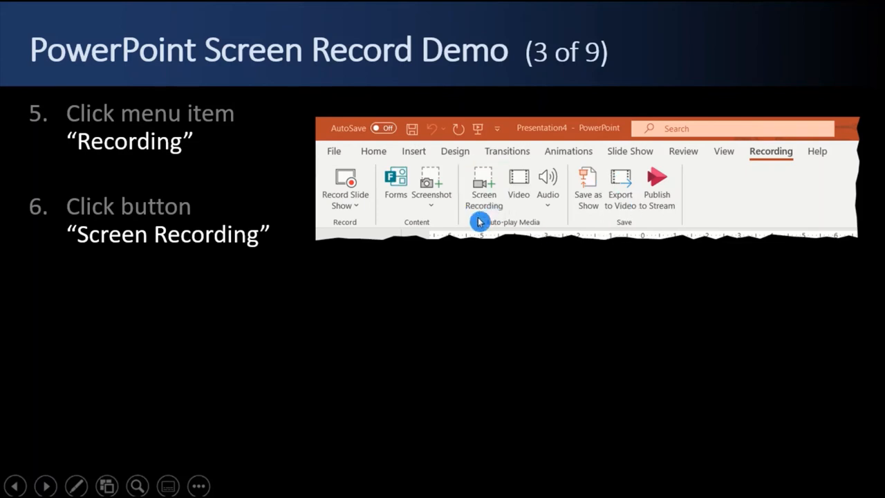
{"action": "mouse_move", "coordinate": [392, 220]}
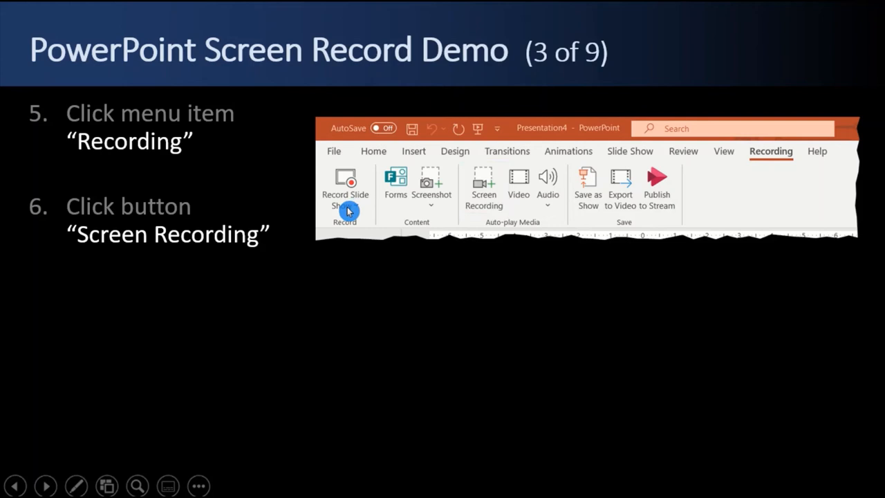
{"action": "mouse_move", "coordinate": [481, 246]}
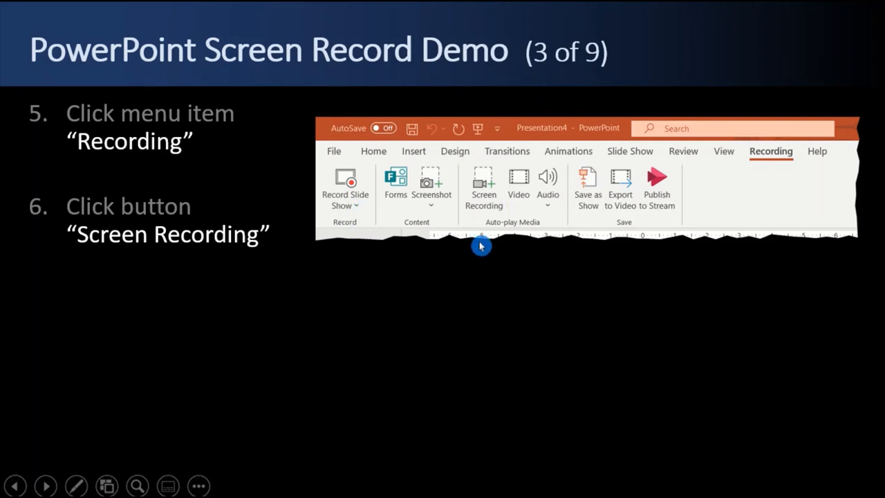
{"action": "mouse_move", "coordinate": [494, 211]}
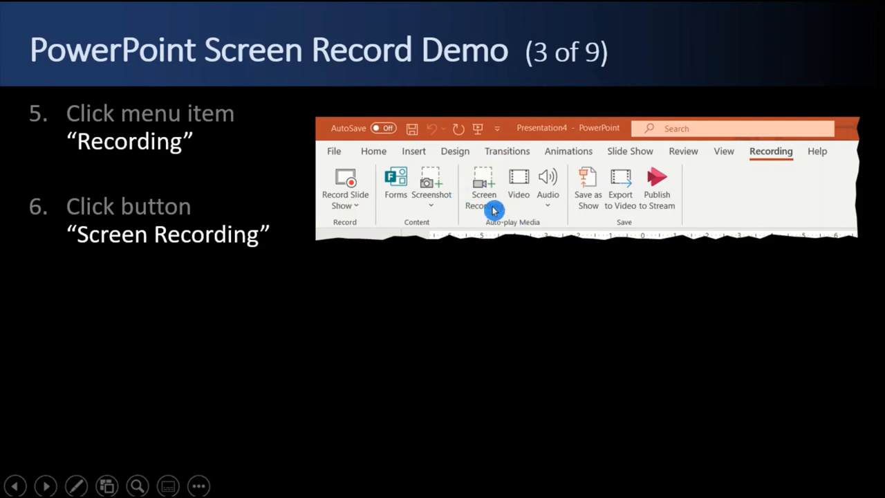
Reveal step 7 on slide 3: the recording dialog and pointer visibility toggle
{"action": "left_click", "coordinate": [483, 183]}
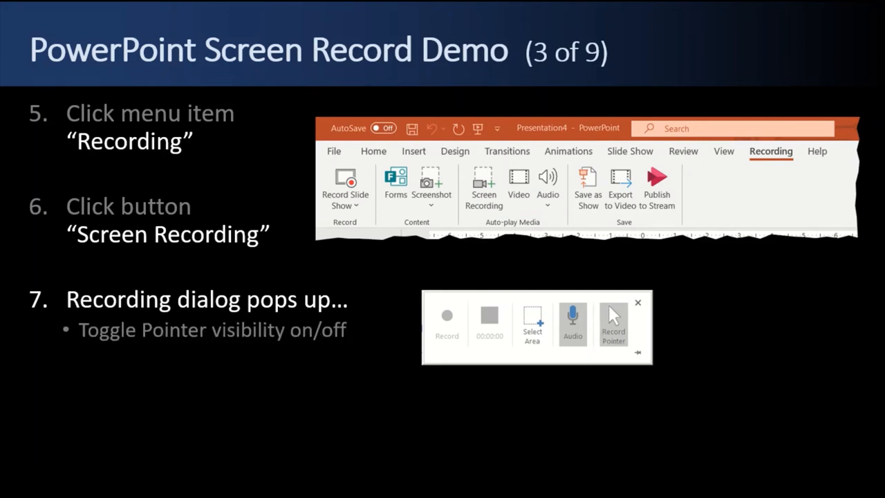
{"action": "left_click", "coordinate": [612, 335]}
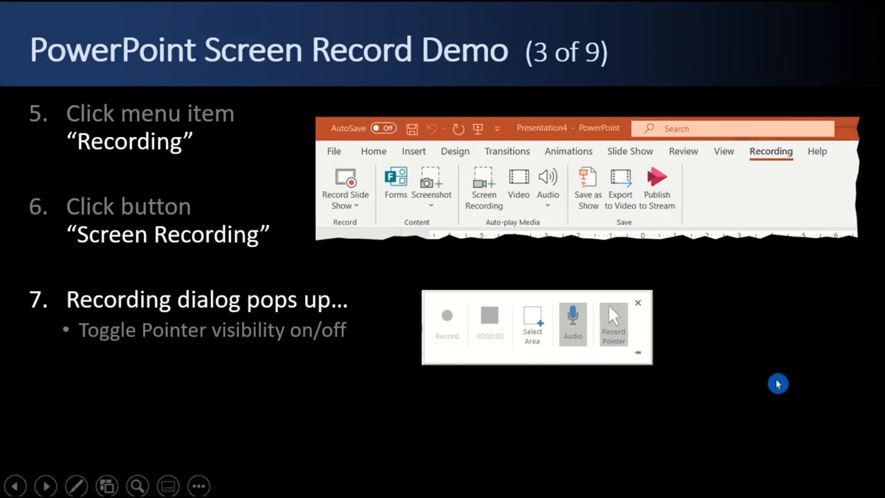
{"action": "mouse_move", "coordinate": [760, 335]}
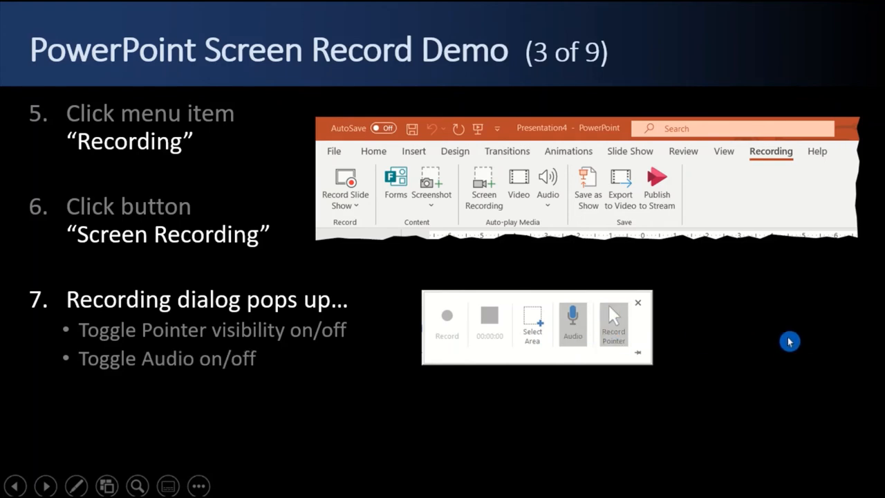
{"action": "mouse_move", "coordinate": [573, 325]}
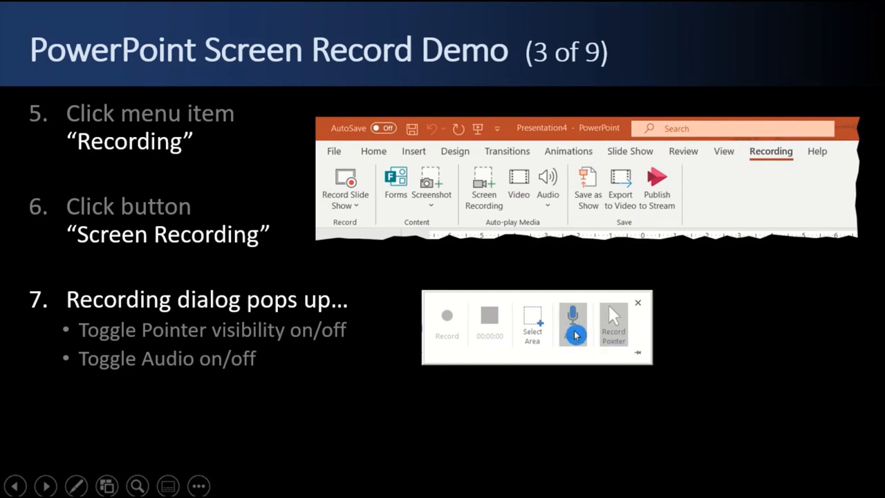
{"action": "mouse_move", "coordinate": [834, 384]}
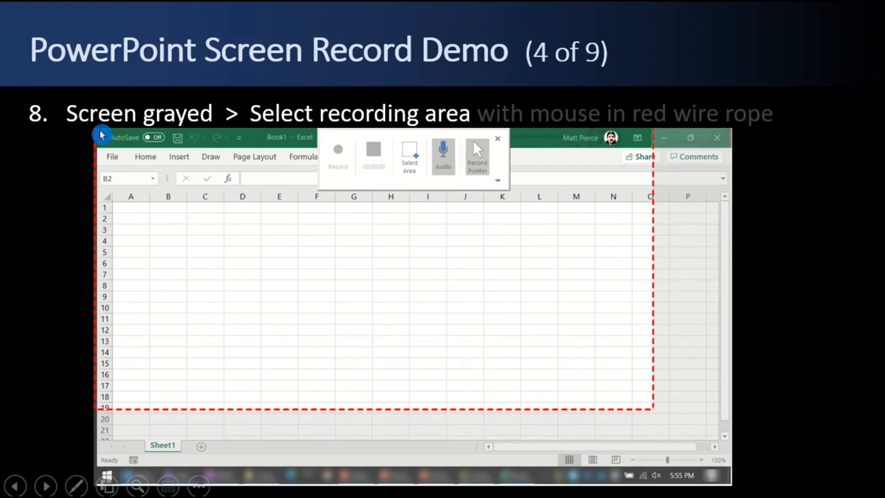
{"action": "mouse_move", "coordinate": [475, 325]}
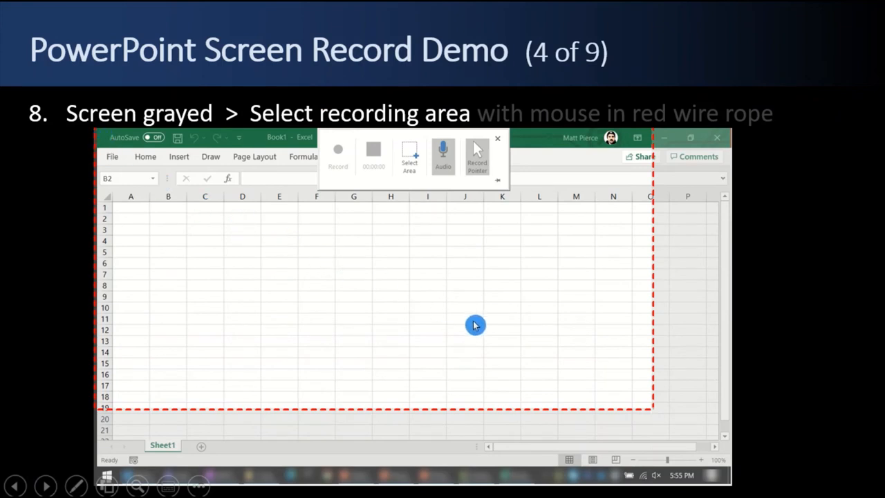
{"action": "mouse_move", "coordinate": [654, 412]}
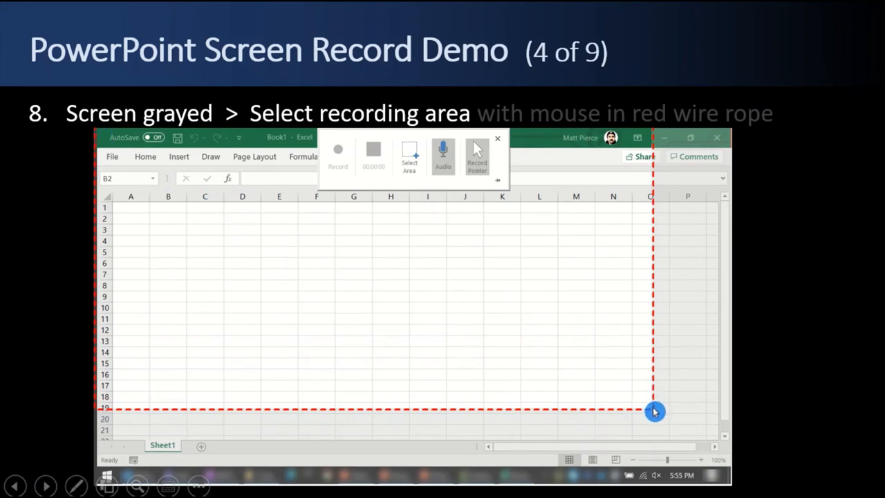
{"action": "mouse_move", "coordinate": [677, 424]}
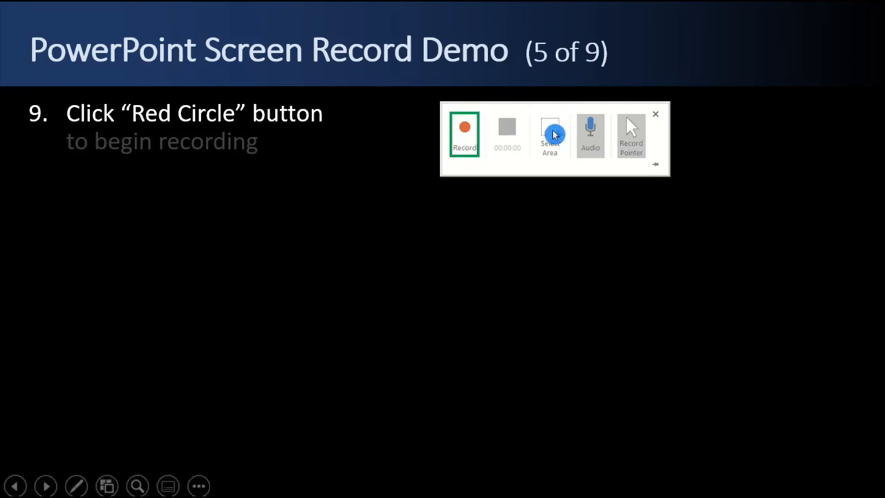
{"action": "mouse_move", "coordinate": [457, 144]}
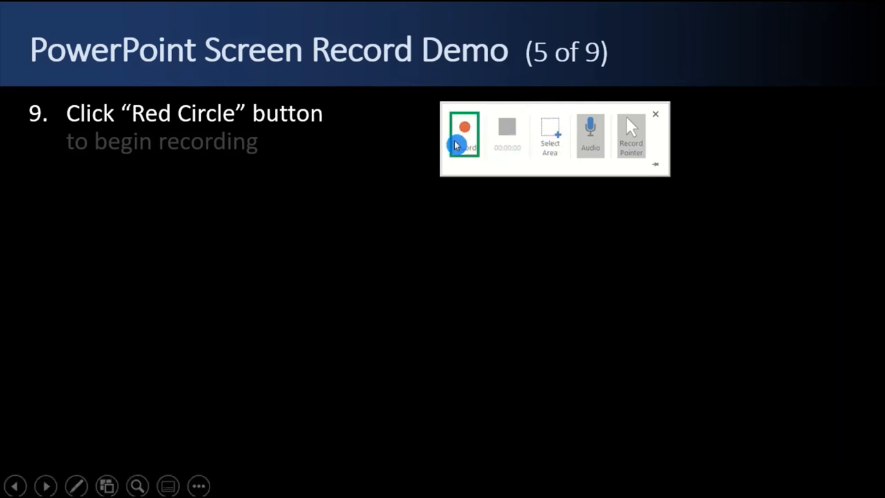
{"action": "mouse_move", "coordinate": [491, 263]}
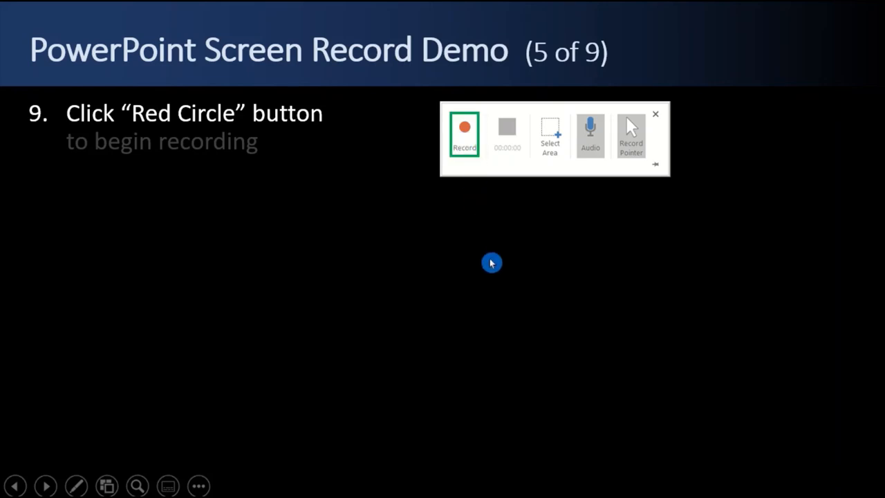
Reveal step 10 on slide 5: wait for the 3..2..1 countdown
{"action": "left_click", "coordinate": [464, 132]}
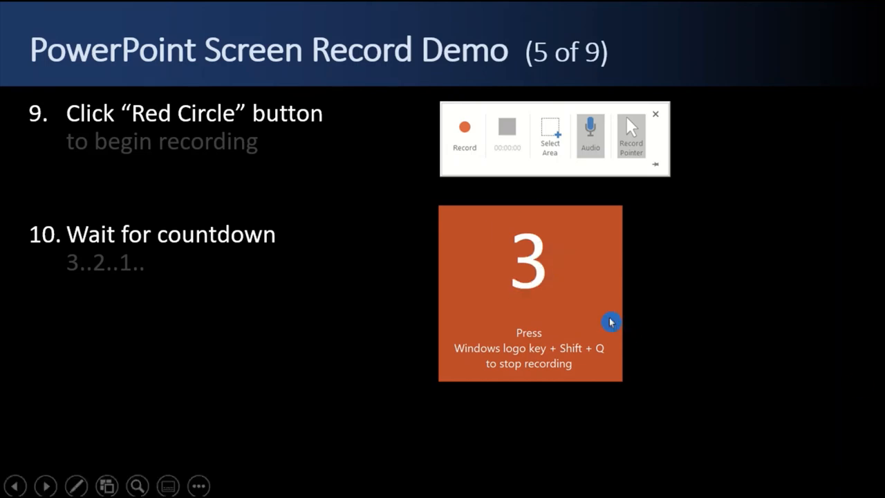
{"action": "mouse_move", "coordinate": [480, 363]}
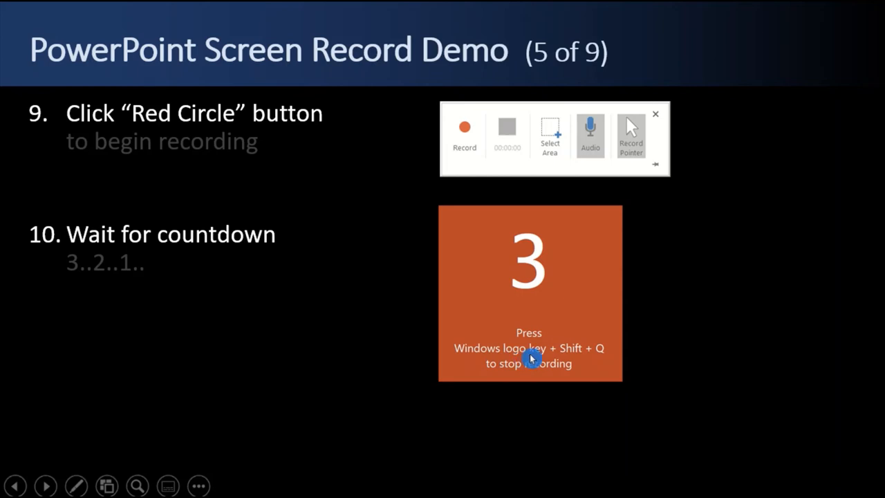
{"action": "mouse_move", "coordinate": [608, 360]}
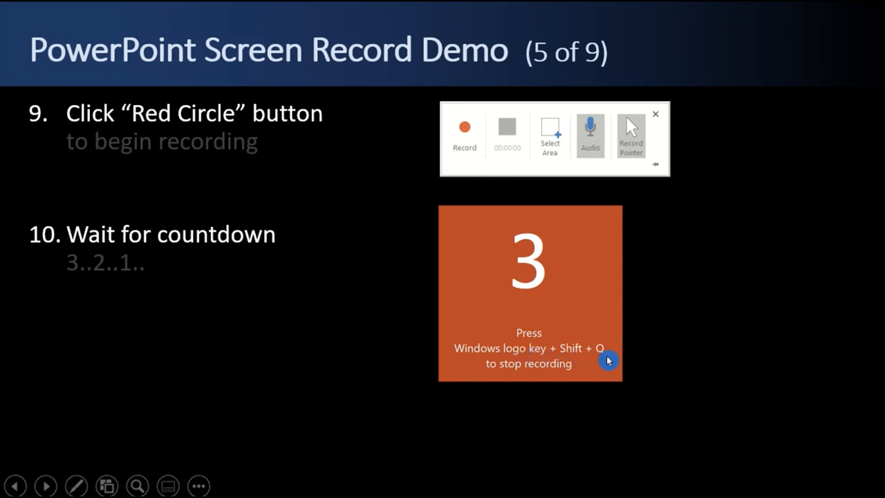
{"action": "mouse_move", "coordinate": [714, 223]}
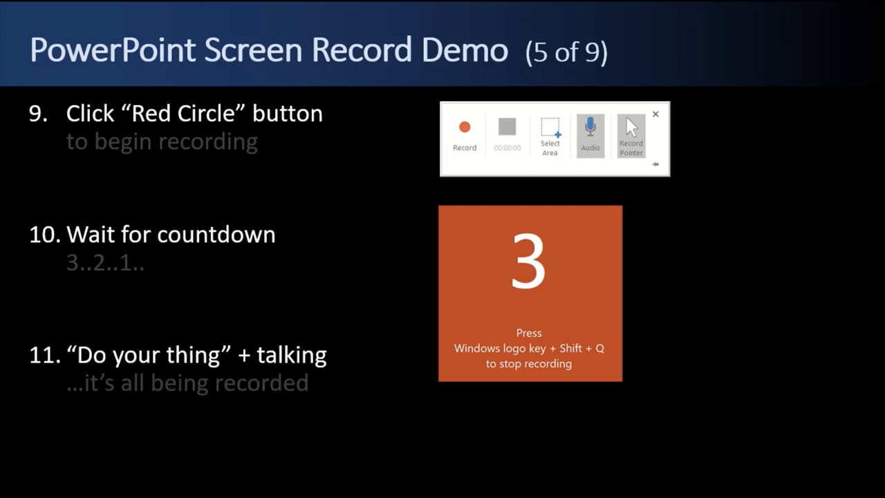
{"action": "mouse_move", "coordinate": [841, 406]}
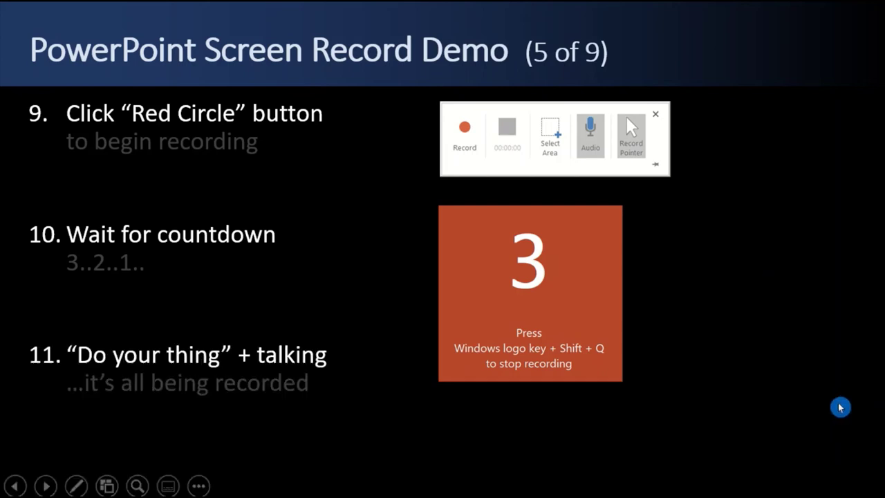
{"action": "mouse_move", "coordinate": [535, 309]}
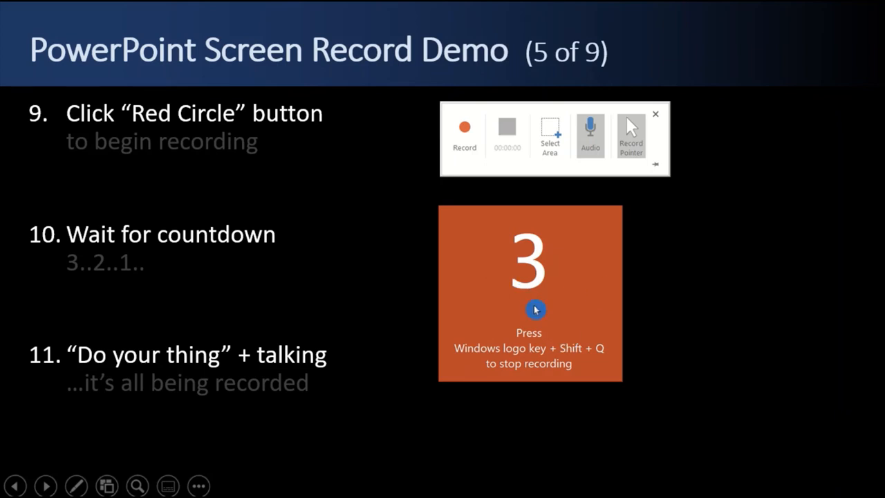
{"action": "mouse_move", "coordinate": [601, 425]}
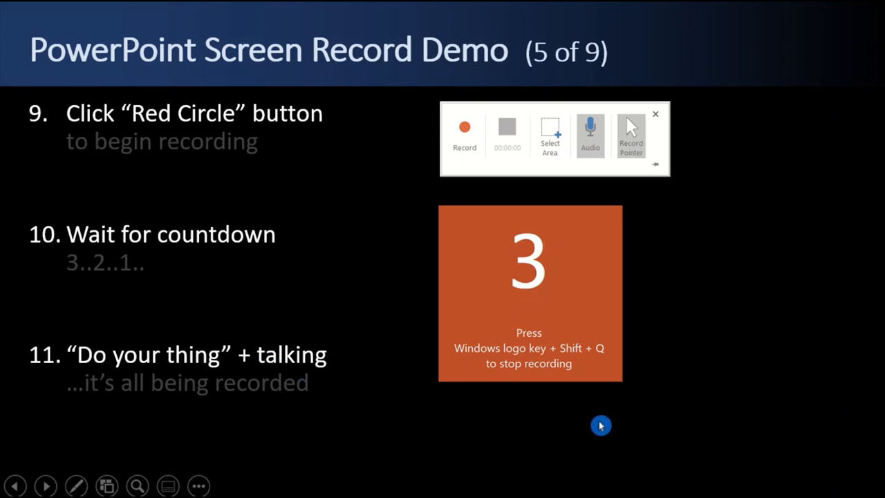
{"action": "mouse_move", "coordinate": [859, 432]}
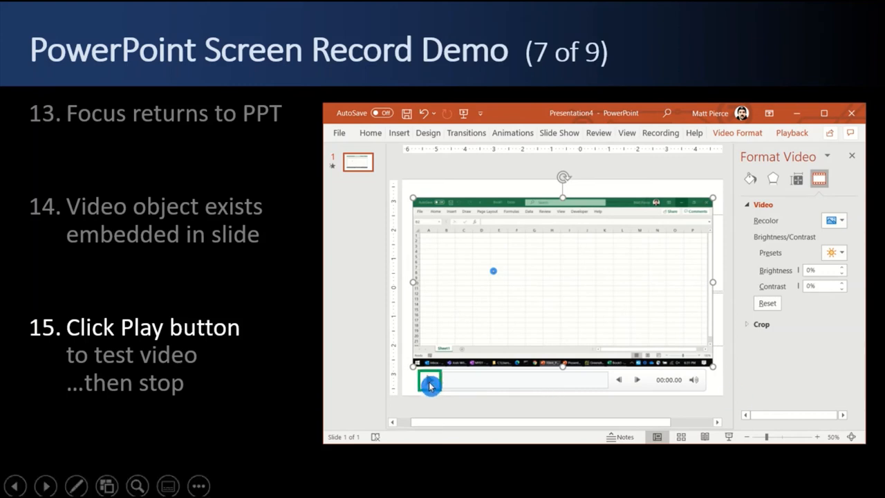
{"action": "mouse_move", "coordinate": [556, 407]}
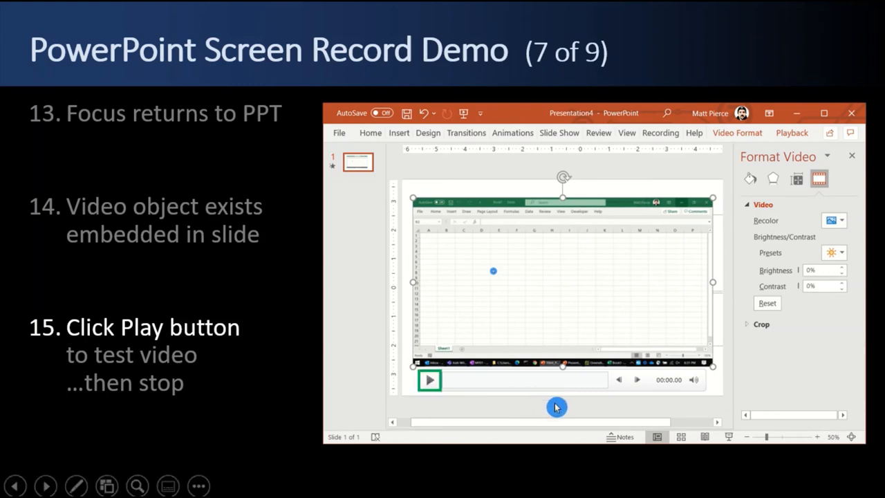
{"action": "mouse_move", "coordinate": [643, 450]}
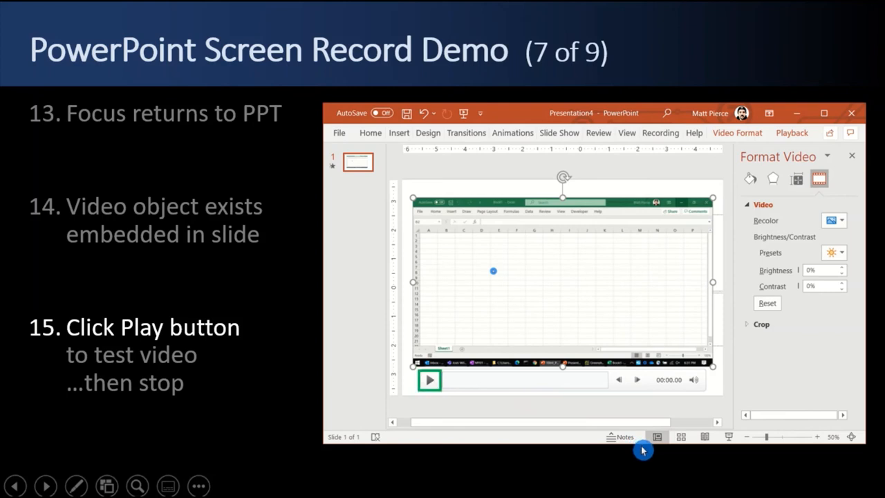
{"action": "mouse_move", "coordinate": [500, 284]}
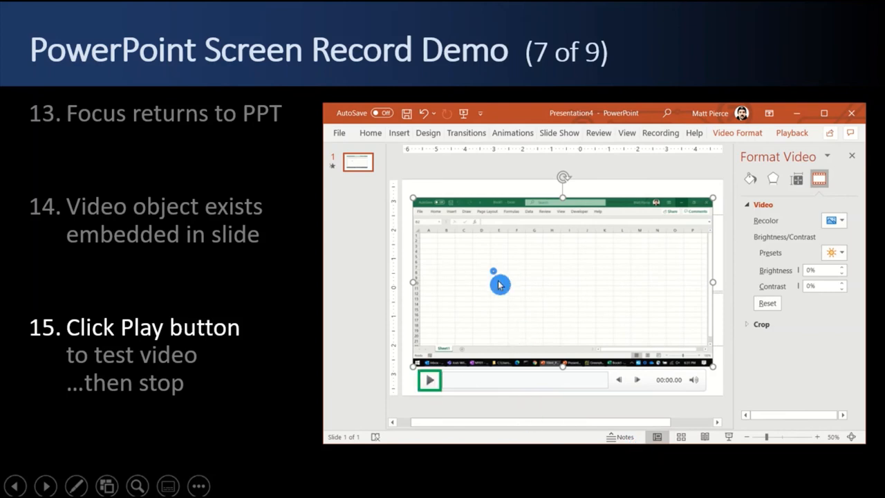
{"action": "mouse_move", "coordinate": [488, 383]}
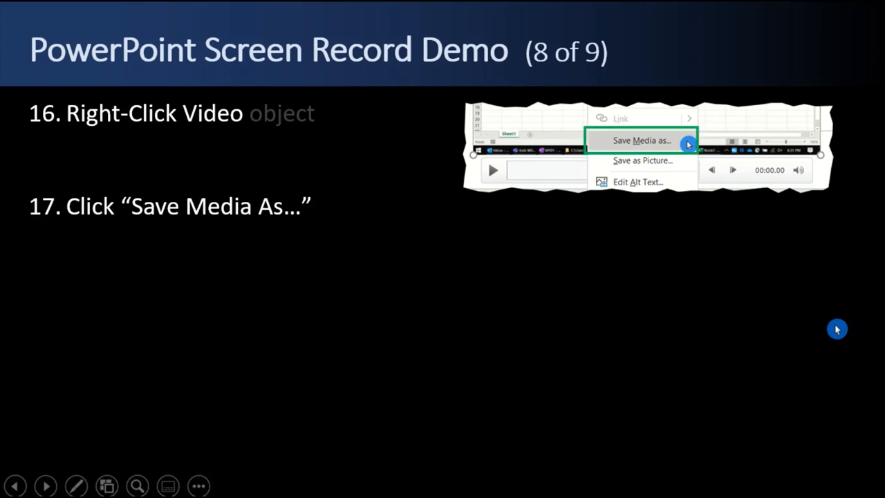
{"action": "mouse_move", "coordinate": [881, 334]}
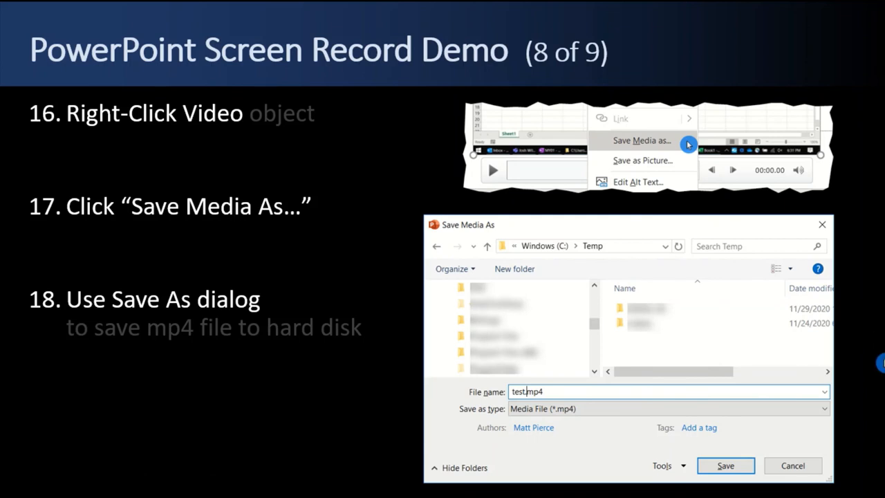
{"action": "mouse_move", "coordinate": [586, 418]}
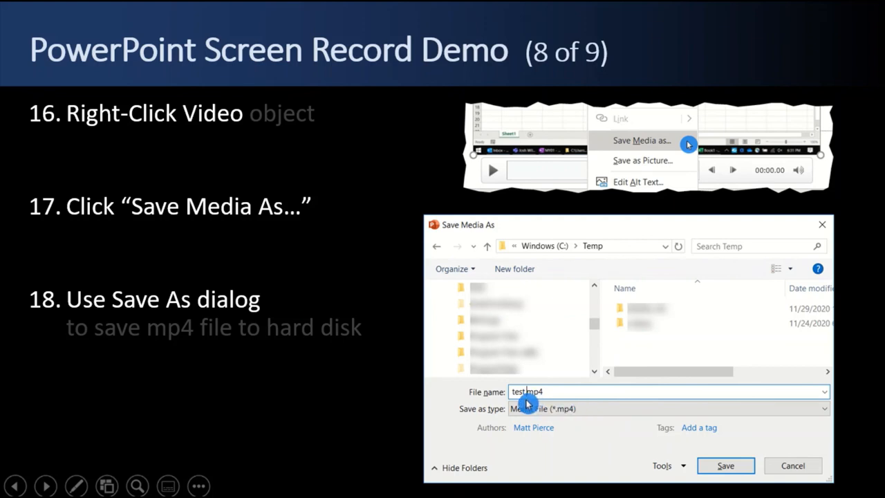
{"action": "mouse_move", "coordinate": [553, 401]}
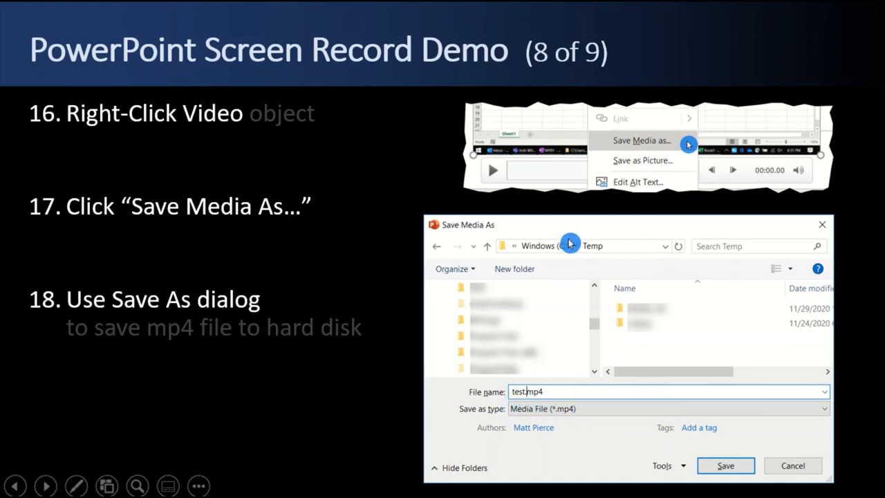
{"action": "mouse_move", "coordinate": [602, 253]}
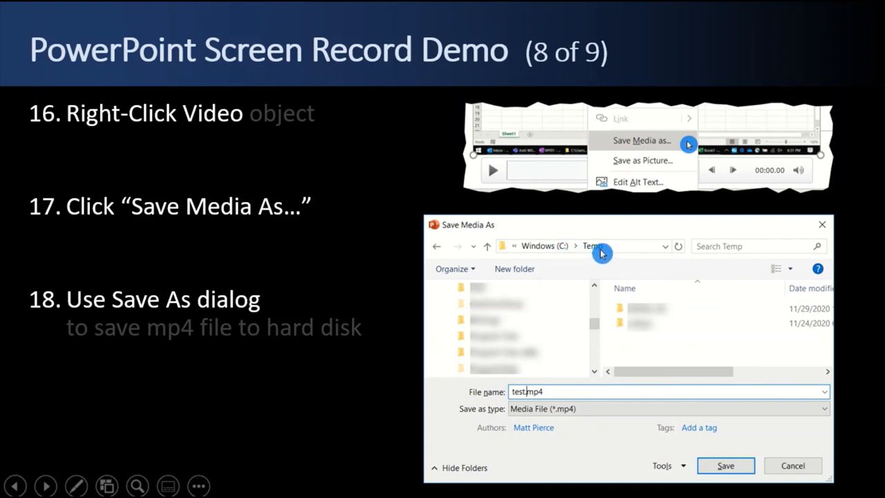